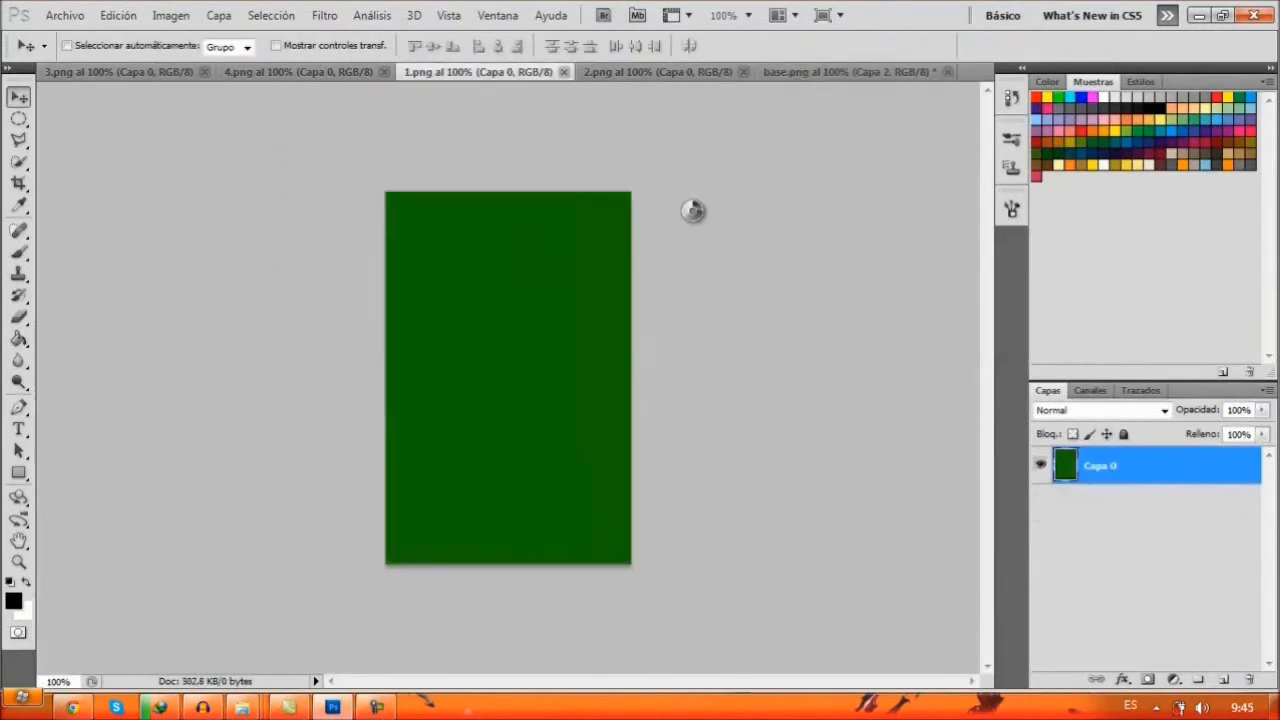
- Frame the third Start menu piece in base.psd and begin saving it as a new file
click(816, 72)
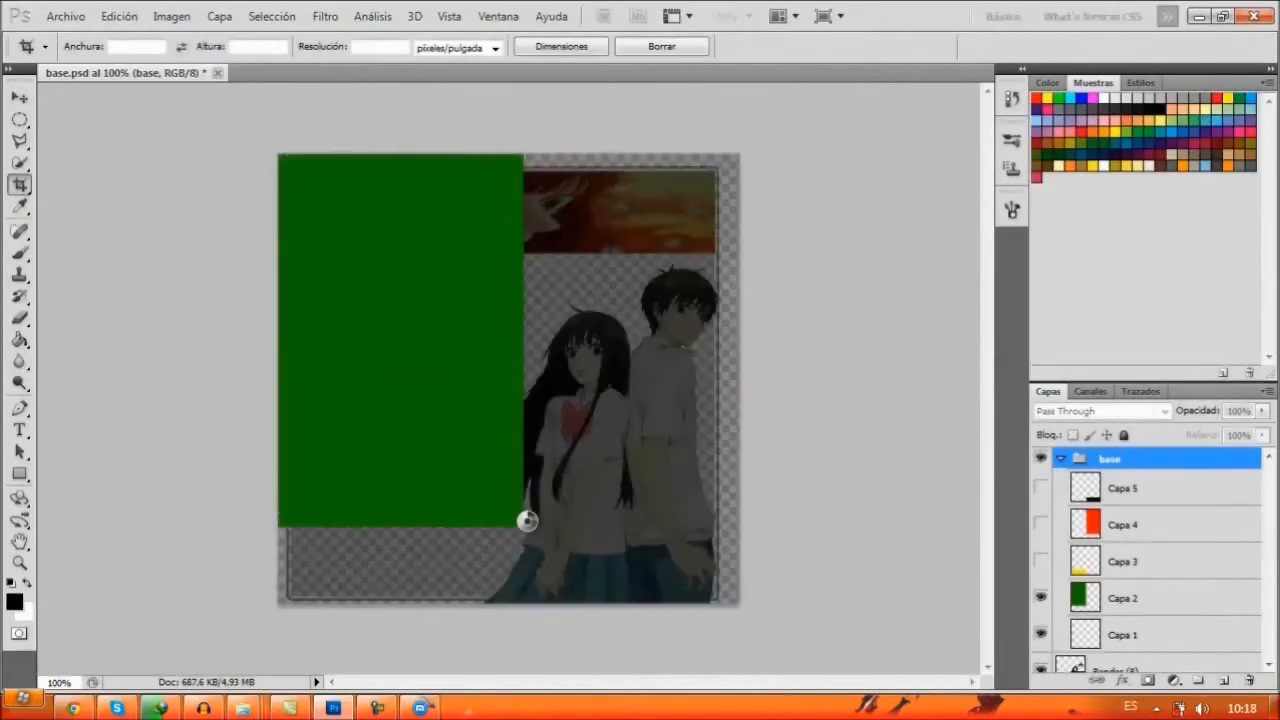
key(ctrl+shift+s)
text(3)
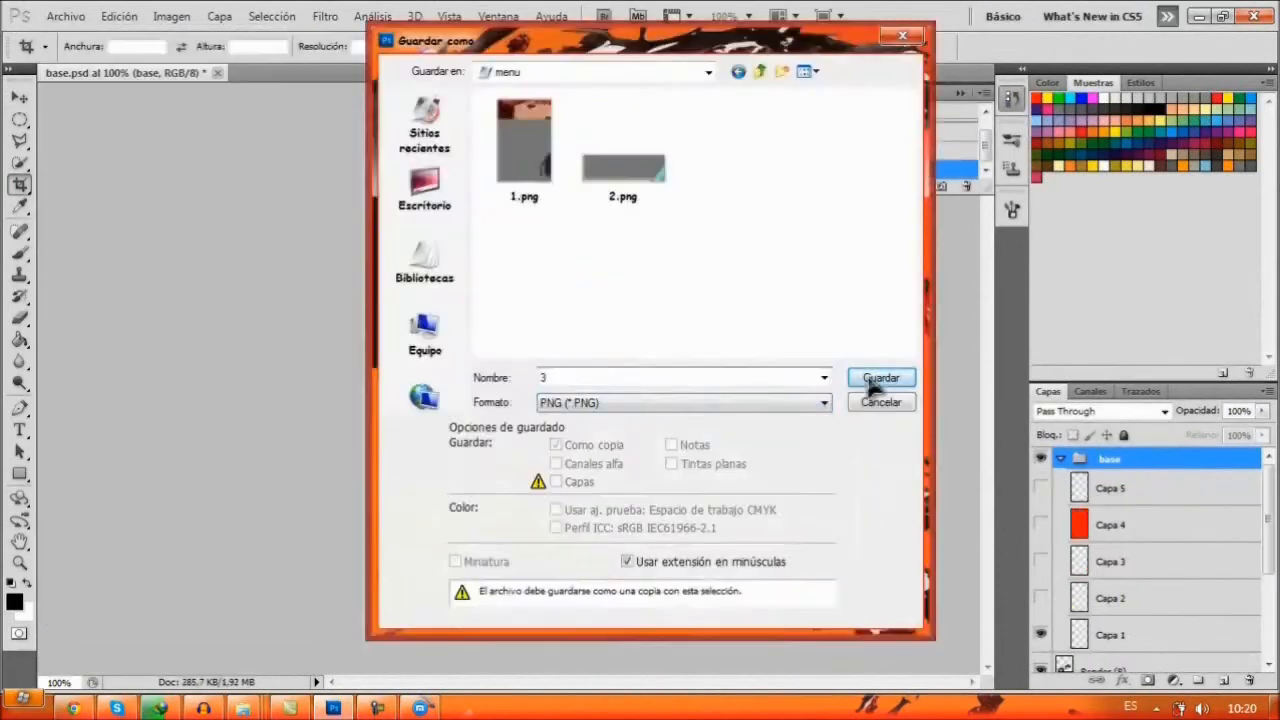
- Save the piece as 3.png in the menu folder, then save base.psd as a Photoshop PSD
click(880, 376)
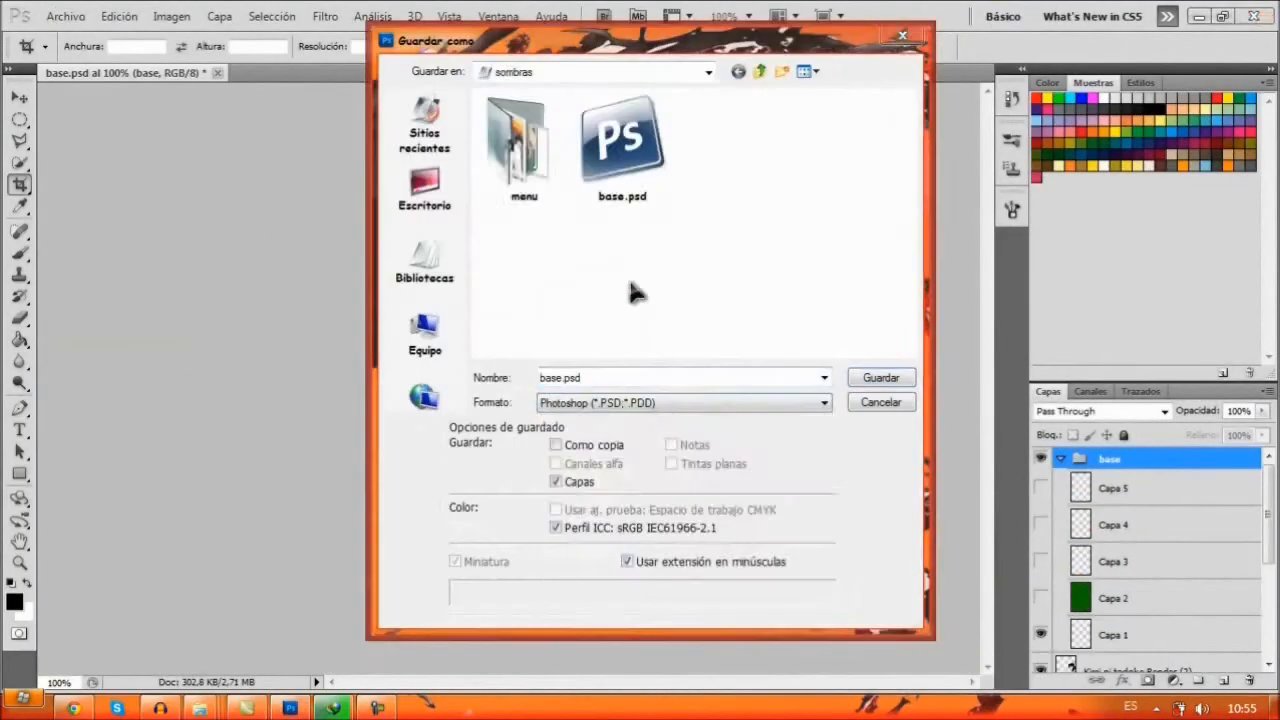
click(880, 376)
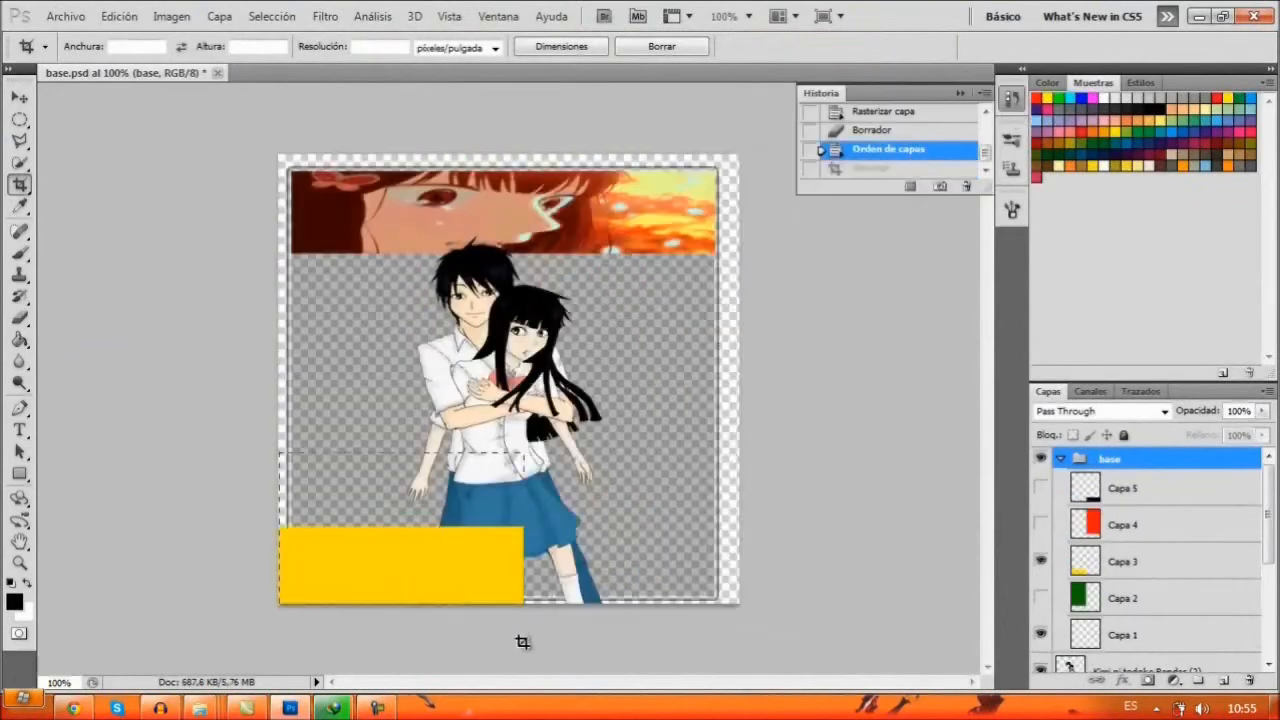
click(1040, 524)
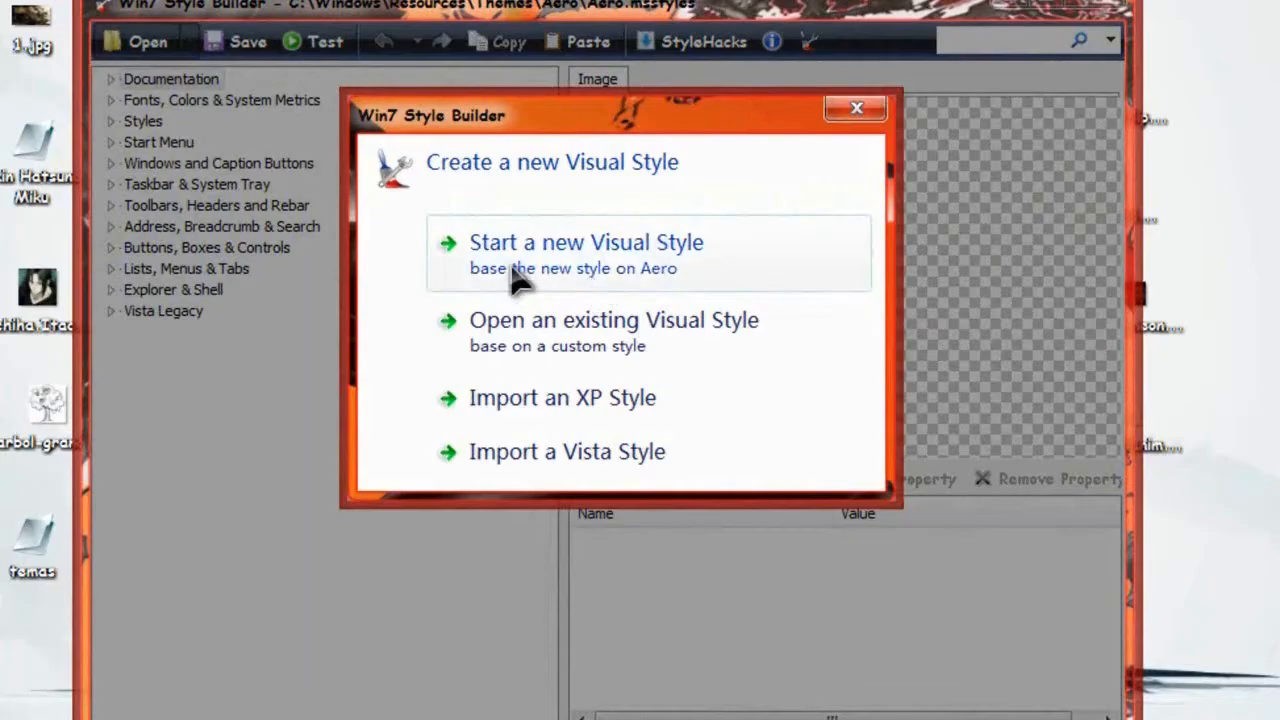
- Start a new visual style based on Aero
click(586, 242)
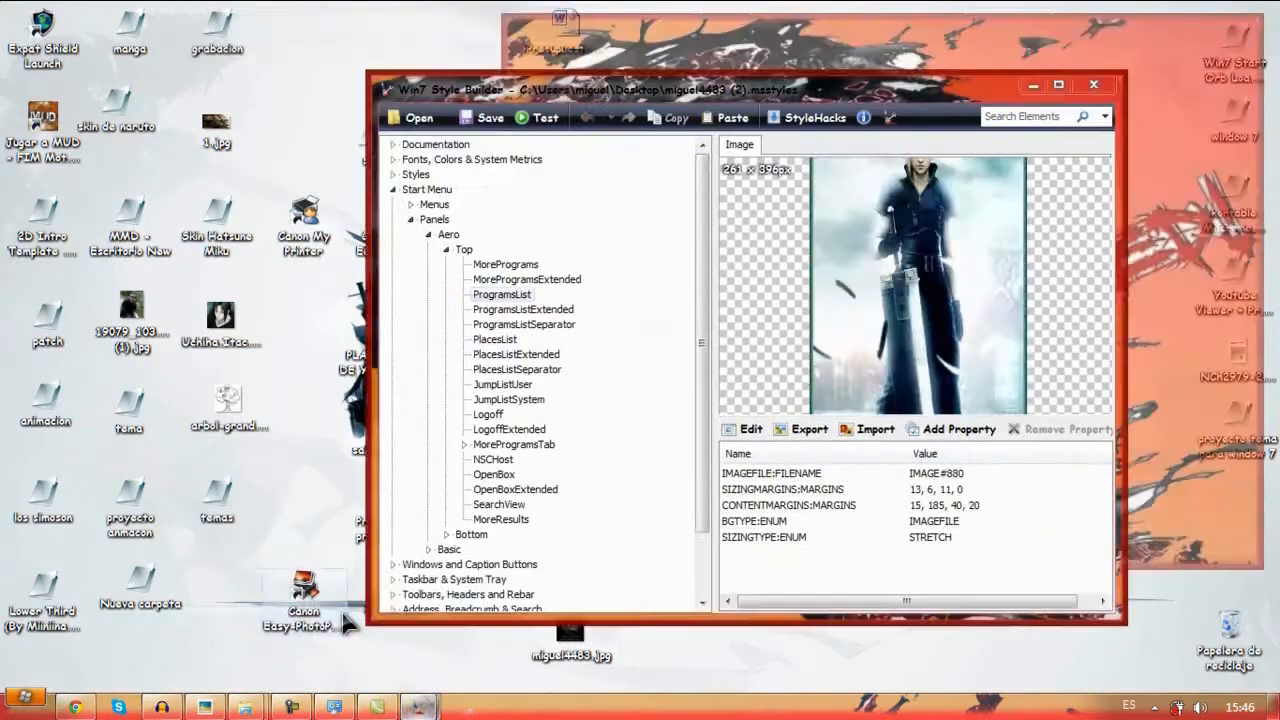
- Load an existing .msstyles file, browse its Start Menu panel images, then leave Style Builder
click(396, 118)
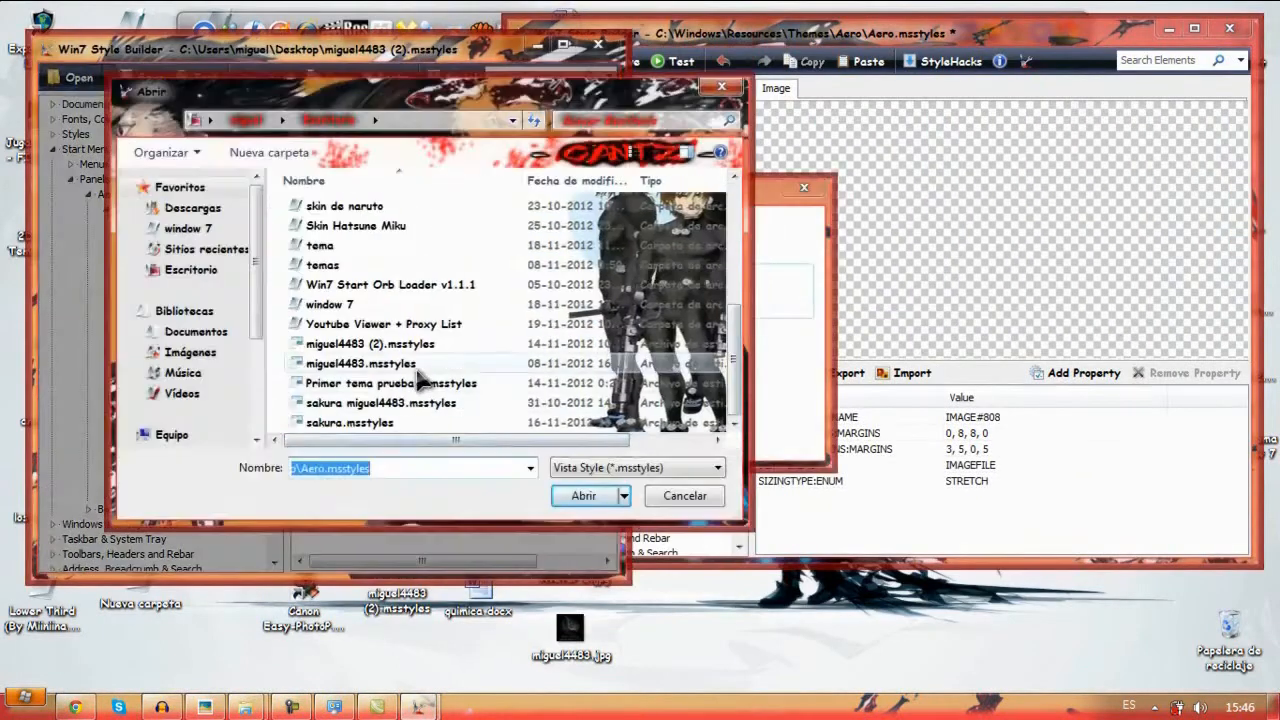
click(592, 496)
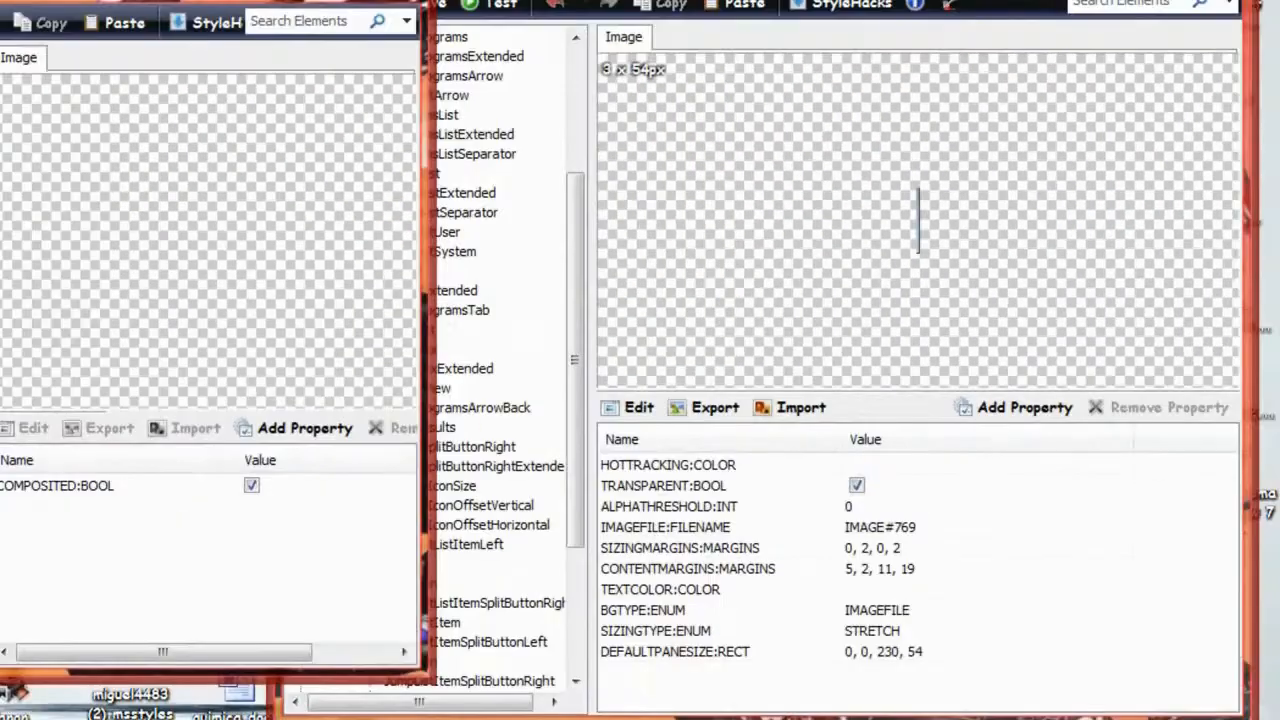
click(410, 348)
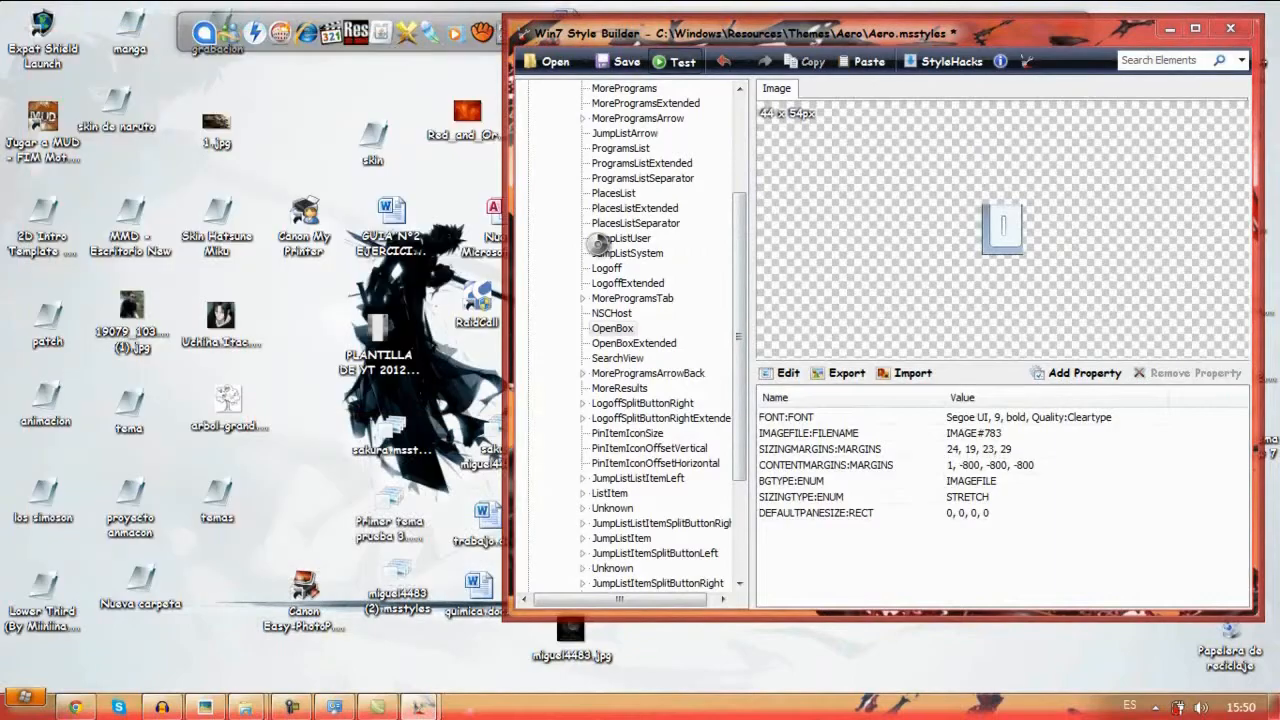
click(676, 60)
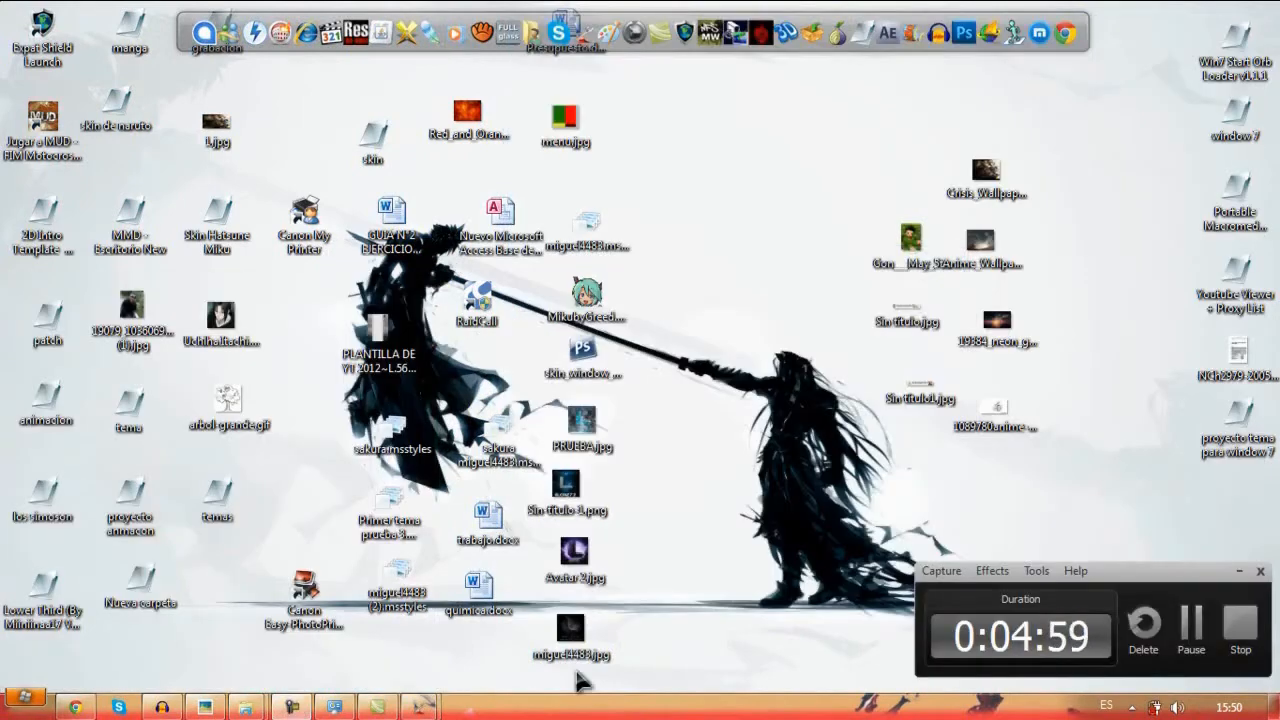
- Load 1.msstyles from the proyecto tema para window 7 folder
click(16, 700)
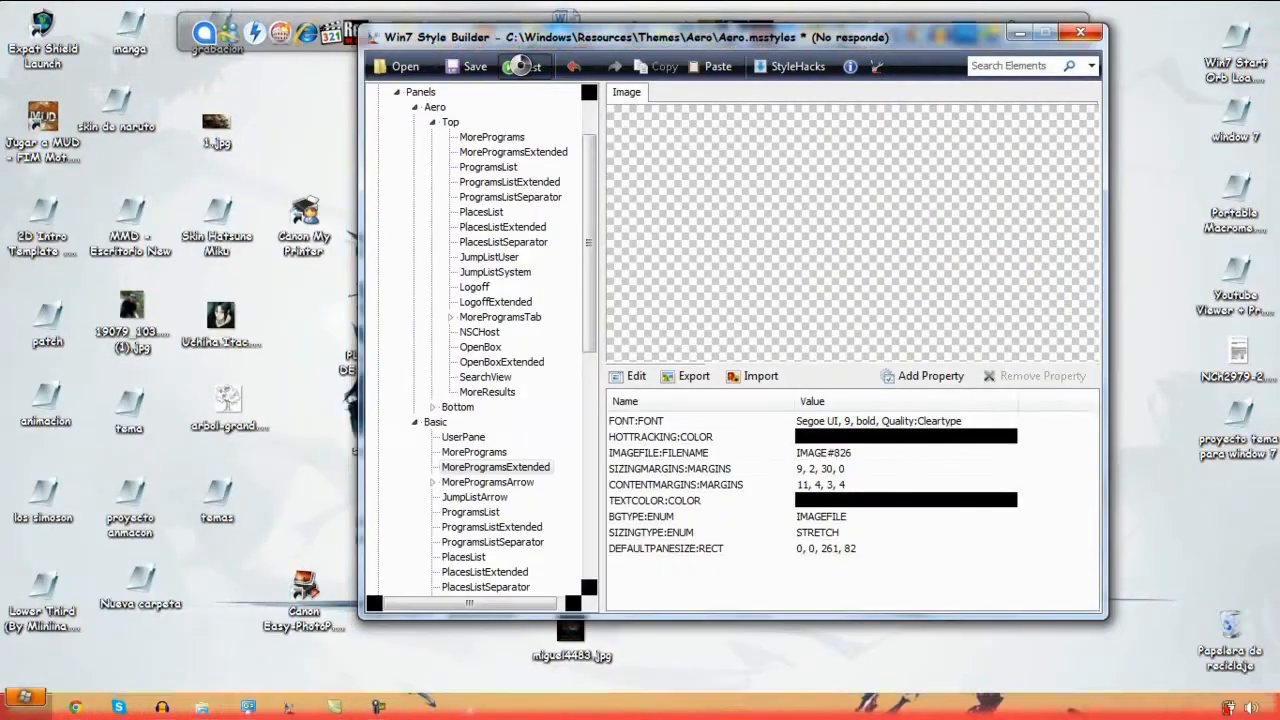
click(20, 704)
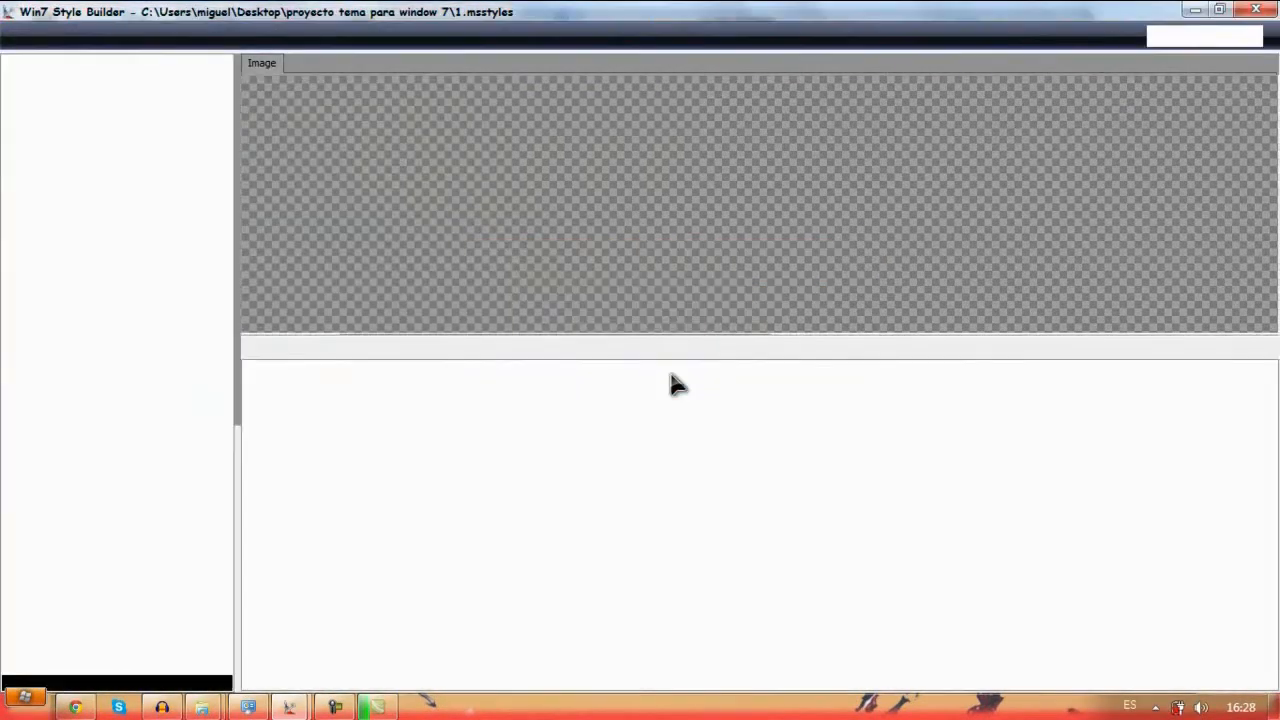
- Preview the couple image across the Start menu via the Start orb, then return to Style Builder
click(28, 704)
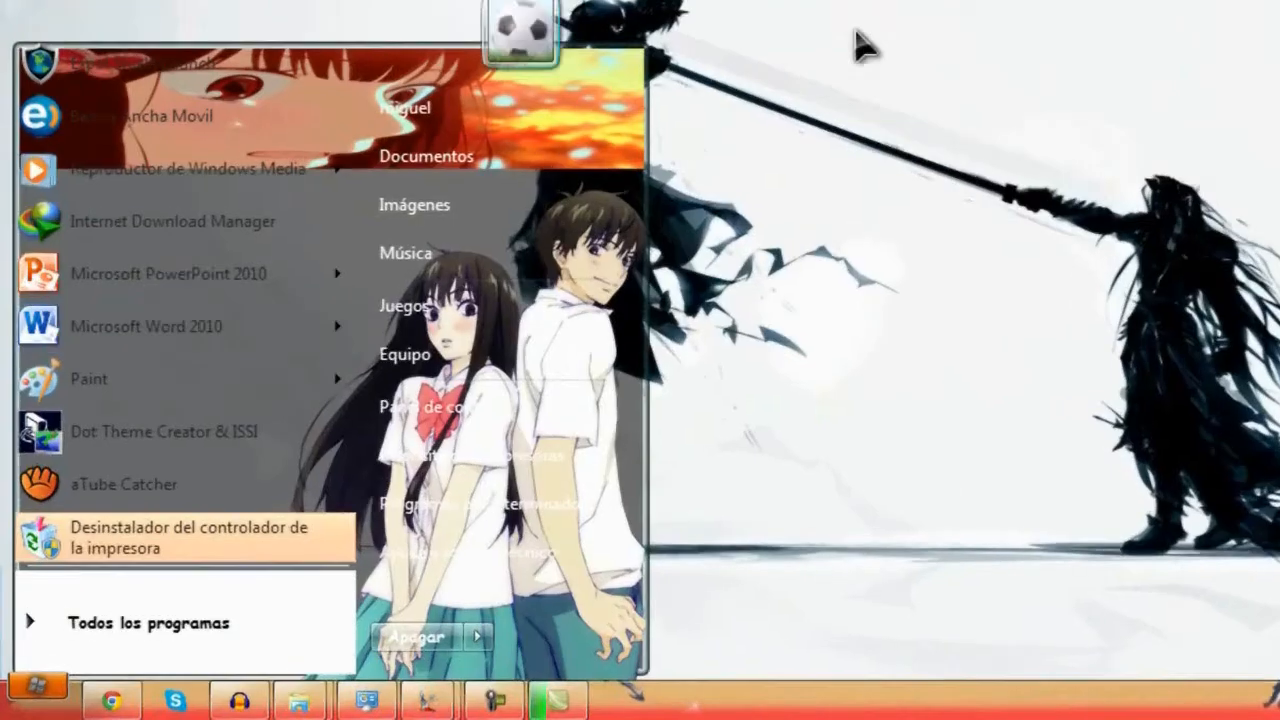
click(140, 622)
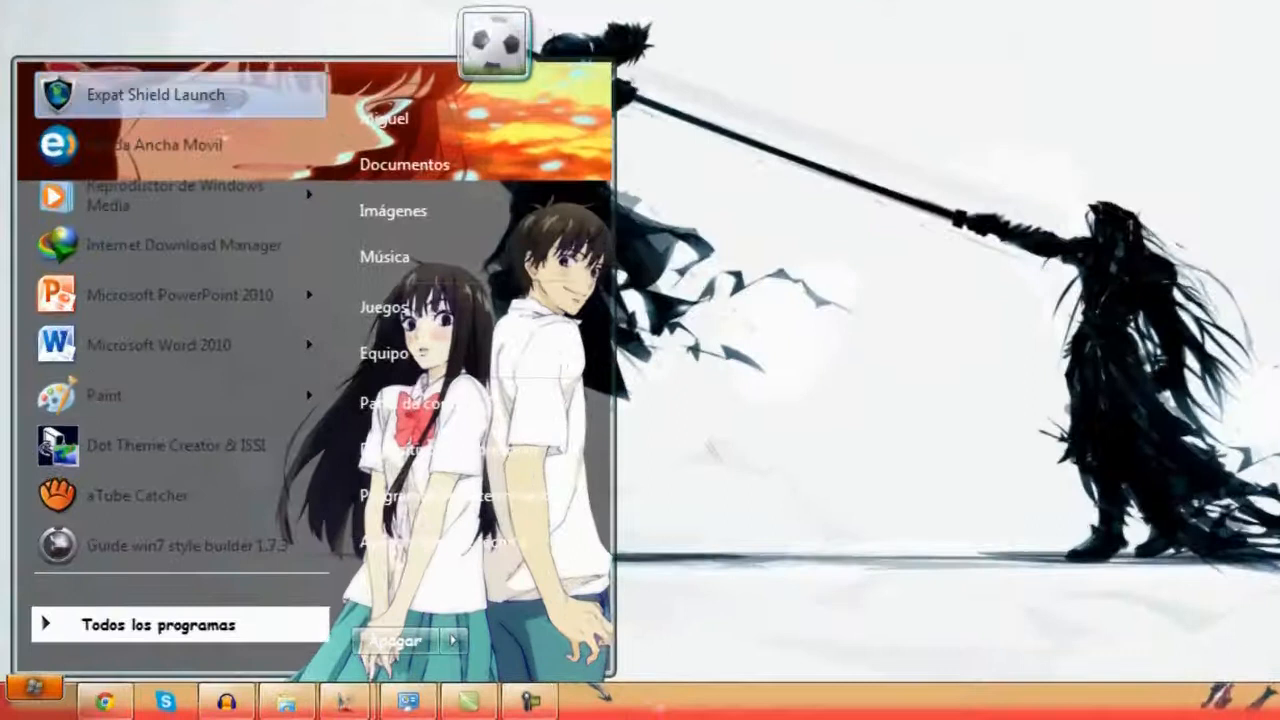
click(156, 624)
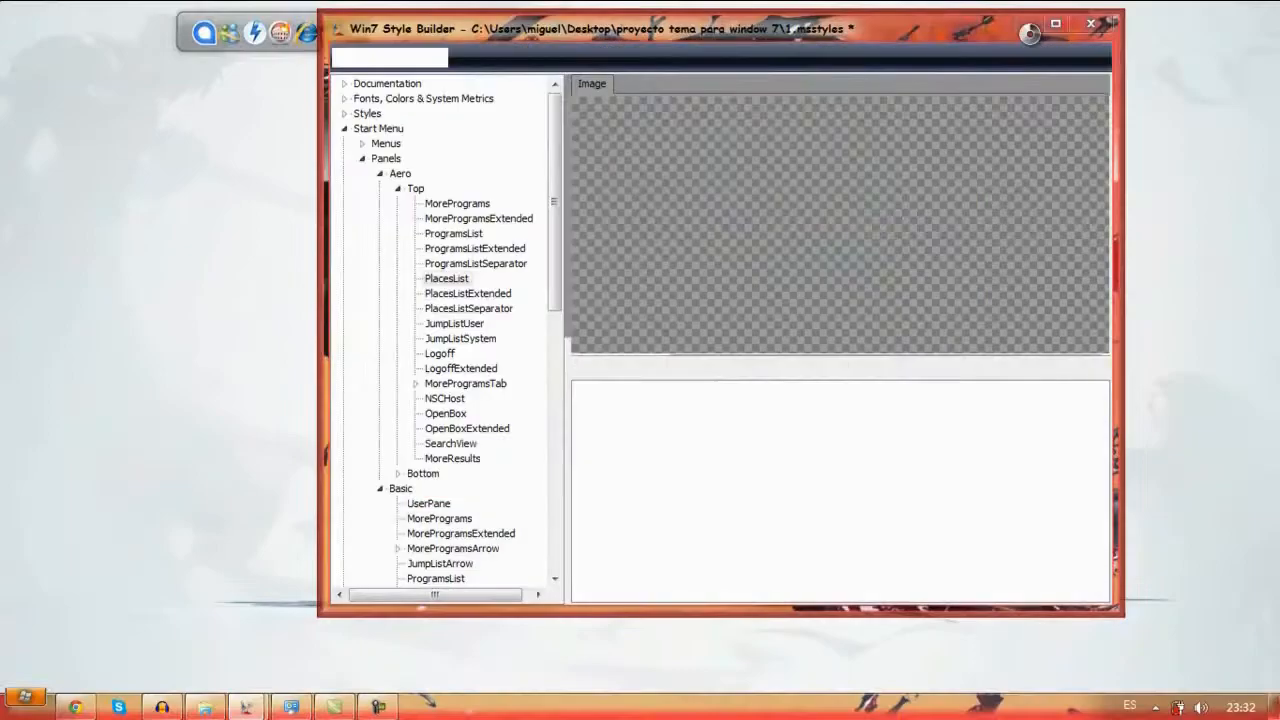
- Inspect the COMPOSITED and TEXTGLOWSIZE Start Menu properties, then minimize Style Builder
click(32, 696)
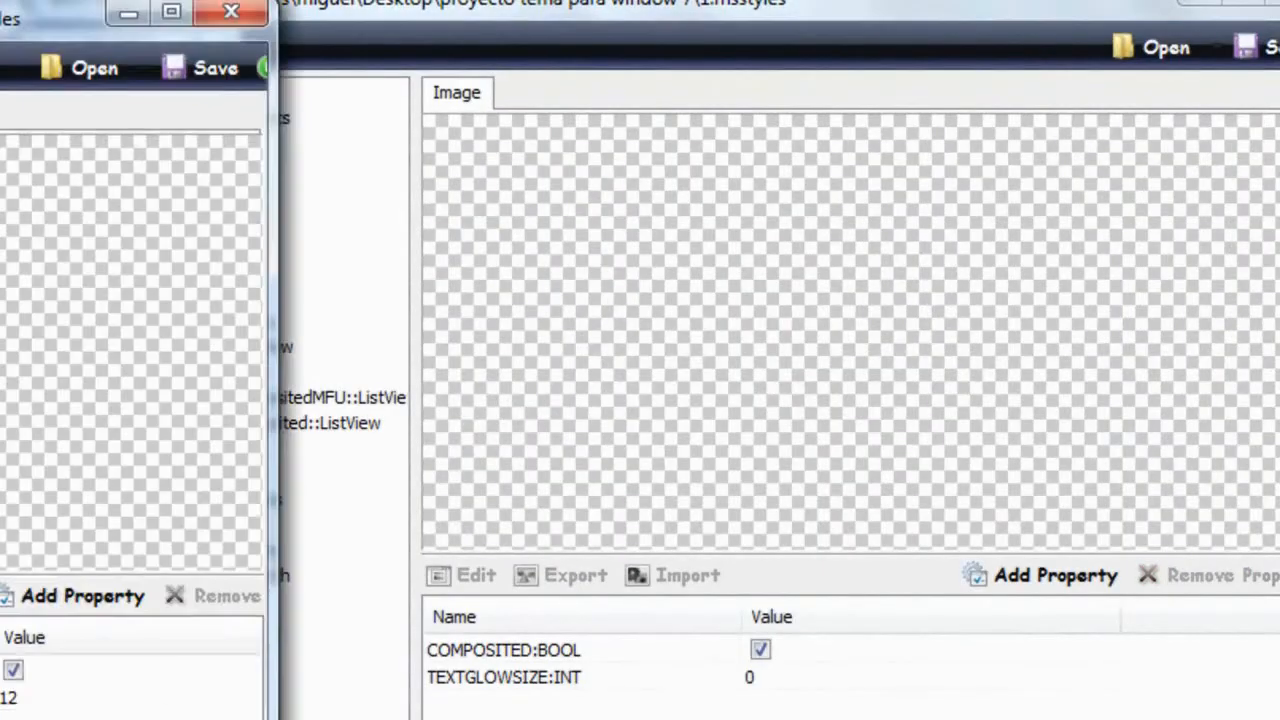
click(1056, 574)
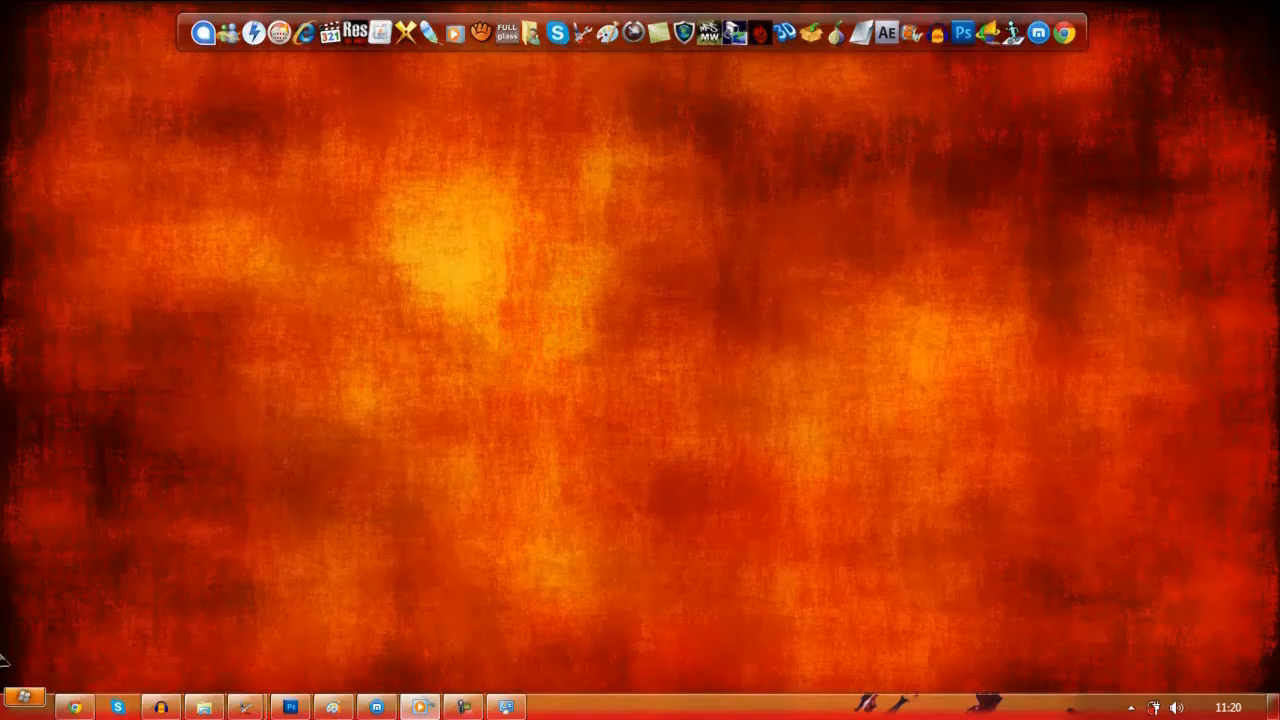
- Import the couple PNG from the menu folder into the PlacesList panel, then minimize Style Builder
click(28, 696)
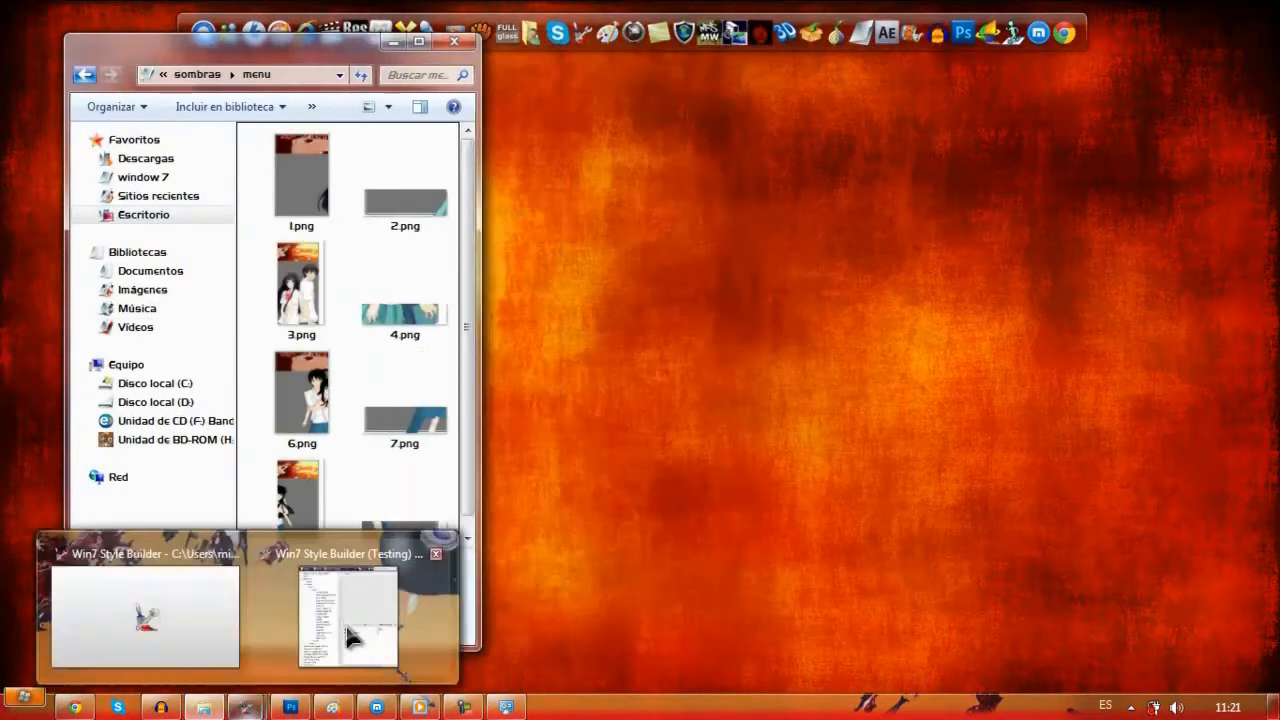
click(348, 618)
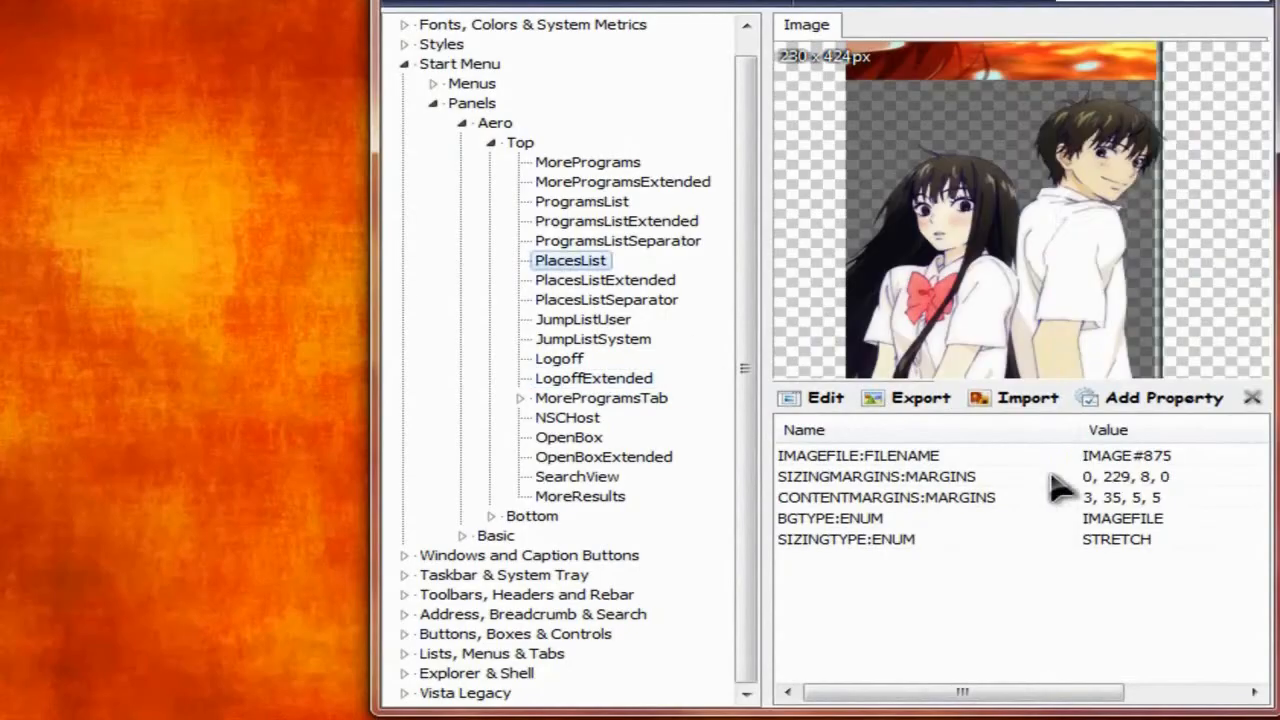
click(592, 378)
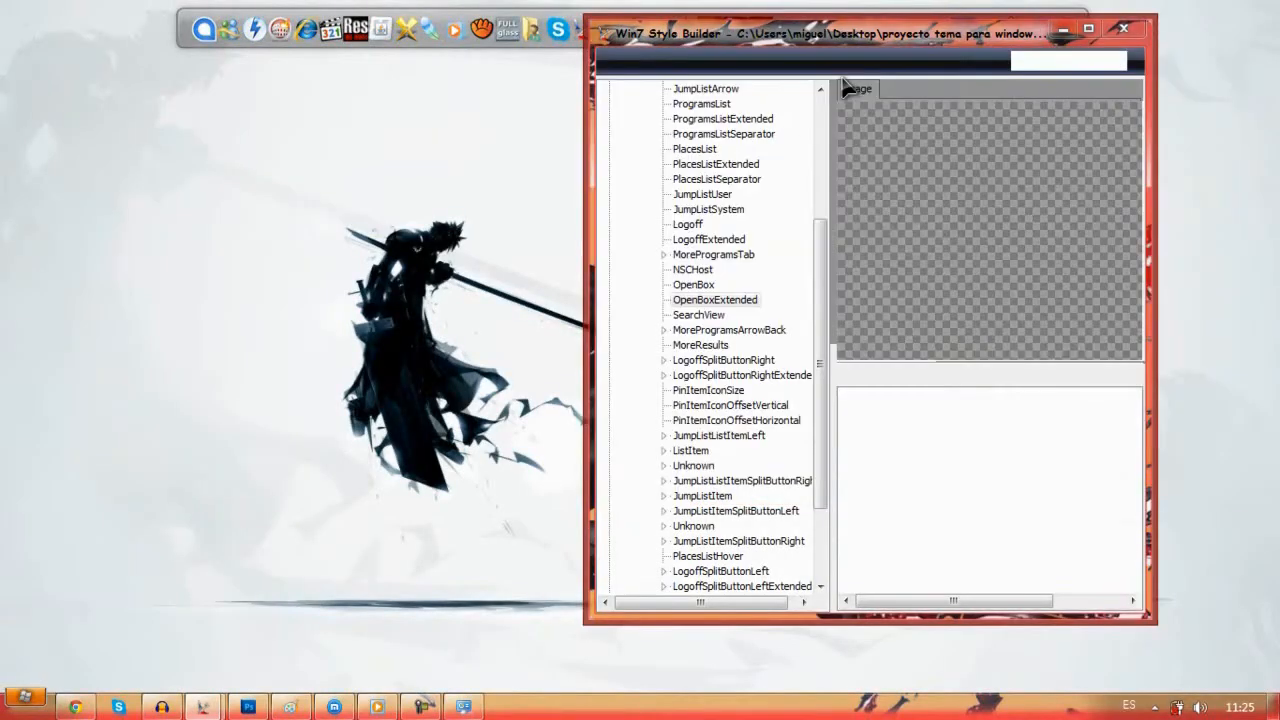
click(1124, 30)
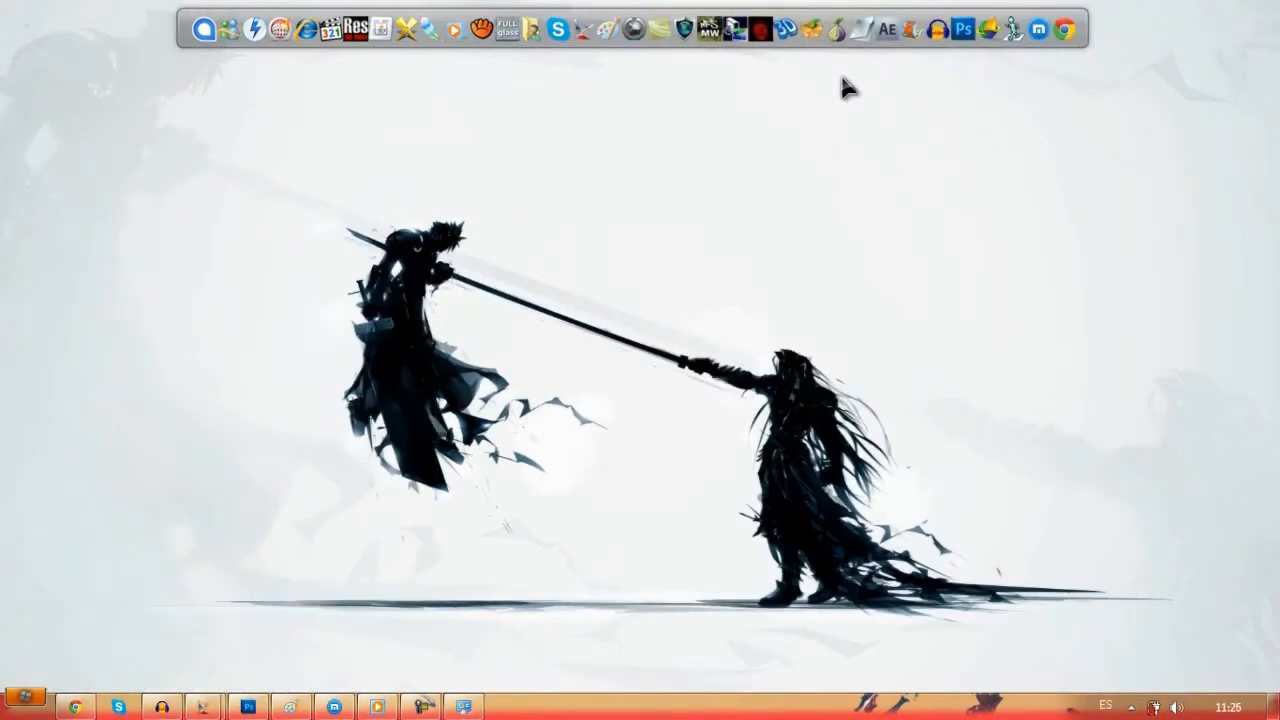